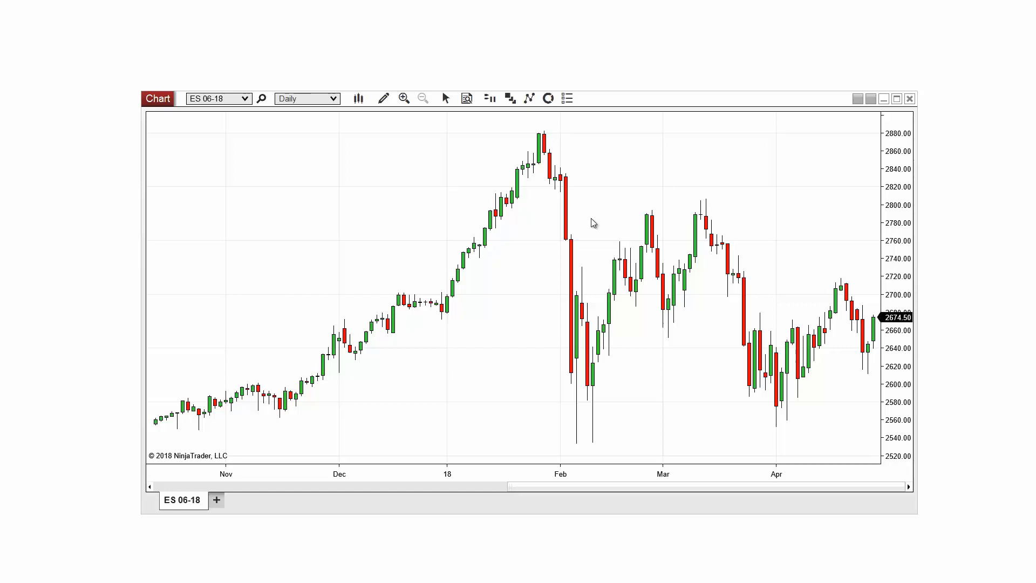
# - Open the Indicators window from the ES 06-18 daily chart's context menu
pyautogui.rightClick(592, 223)
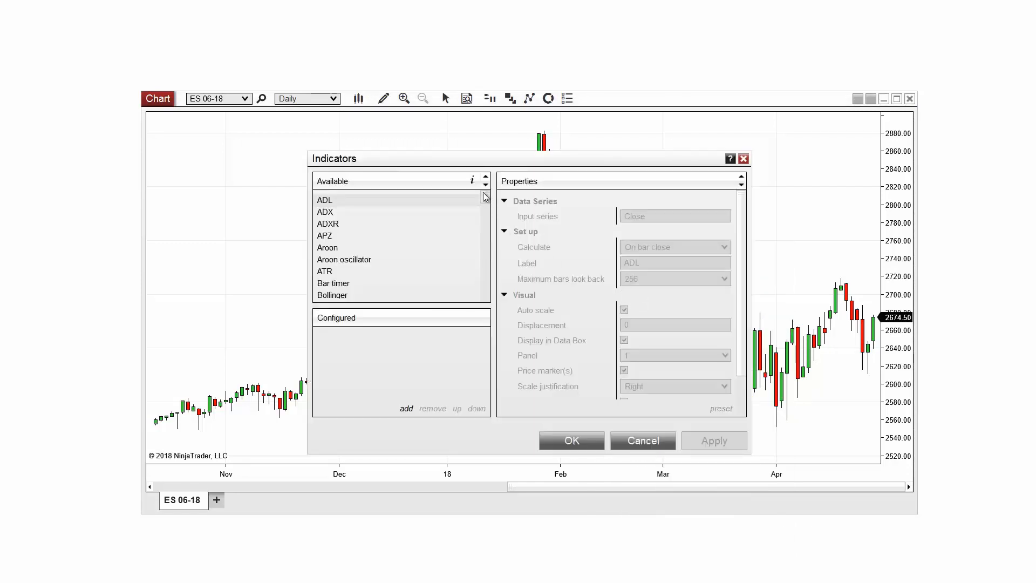
# - Add the SMA indicator (period 14) to the configured indicators list
pyautogui.scroll(-3)
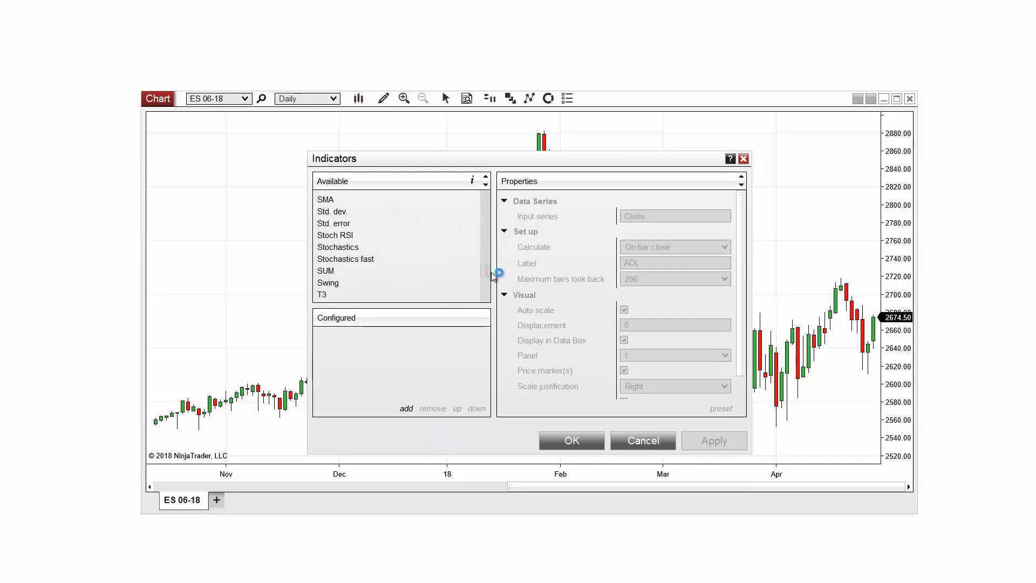
pyautogui.click(325, 199)
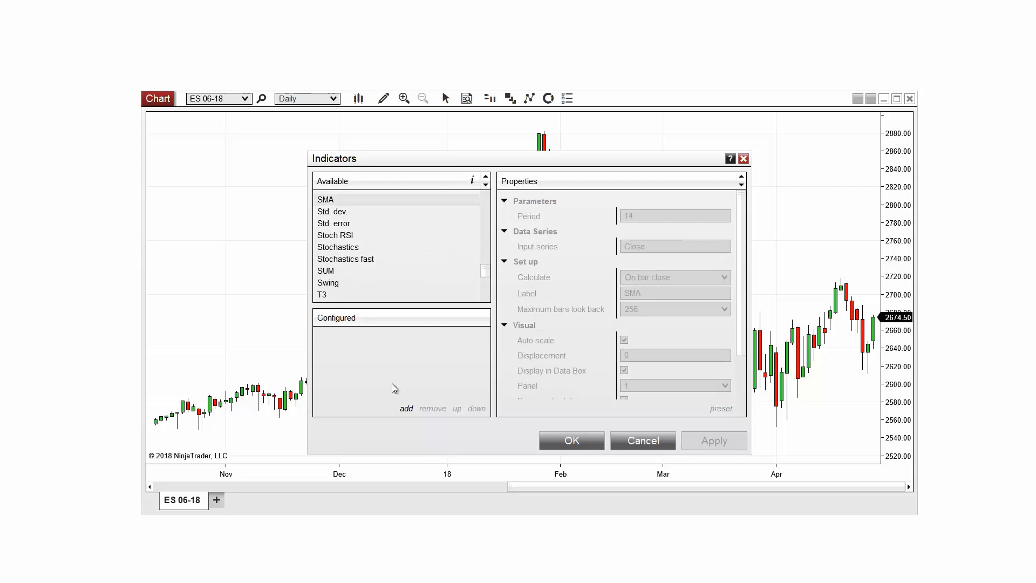
pyautogui.click(406, 409)
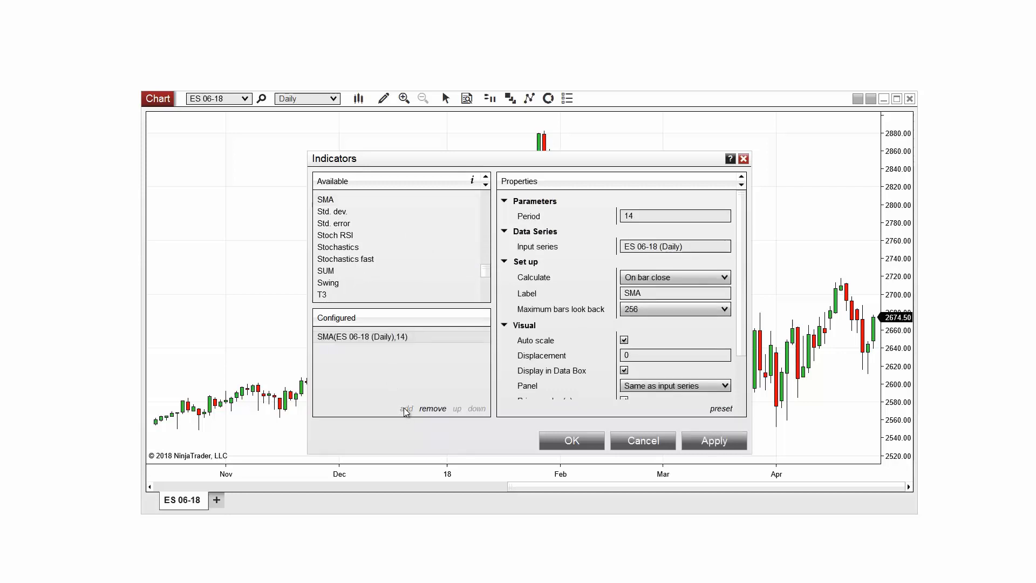
pyautogui.moveTo(610, 303)
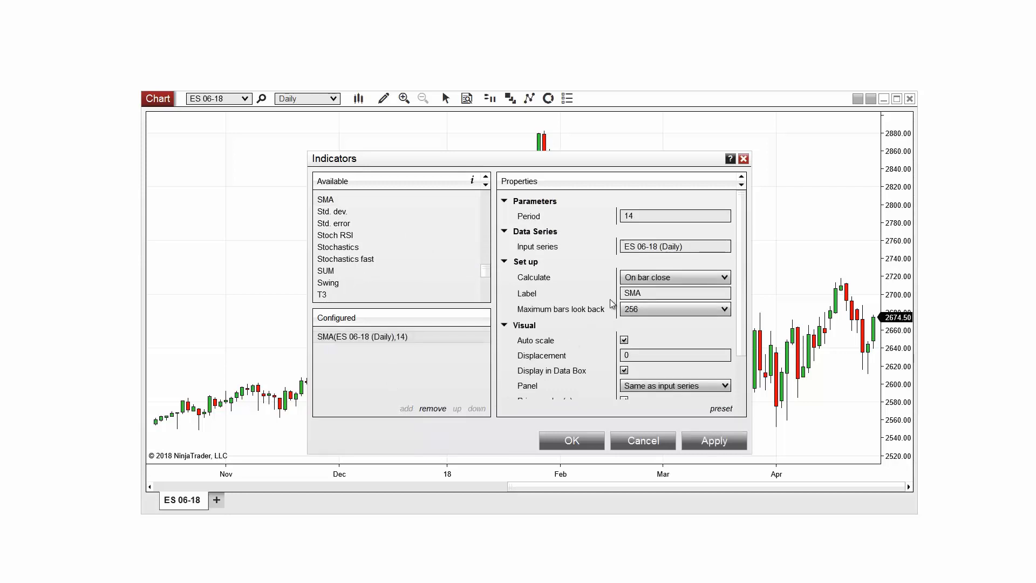
# - Set the SMA's input series to the VOL indicator, giving SMA(VOL(ES 06-18 (Daily)),14)
pyautogui.click(674, 246)
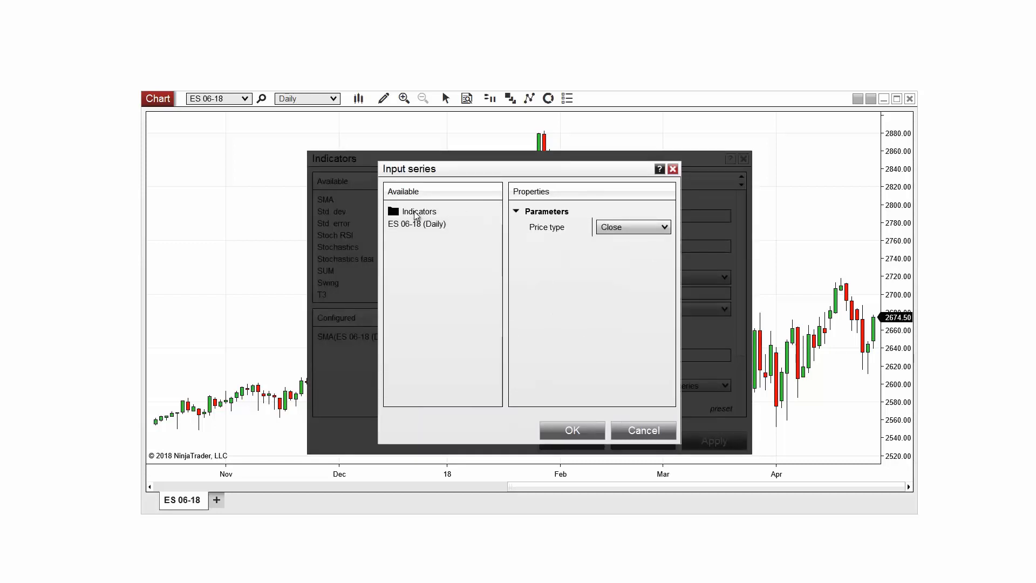
pyautogui.click(417, 211)
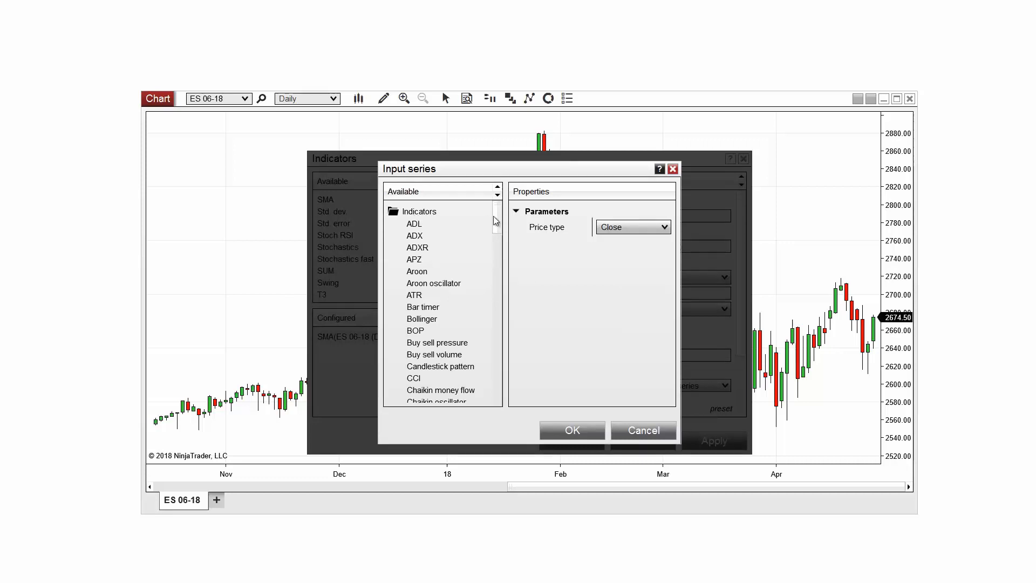
pyautogui.scroll(-3)
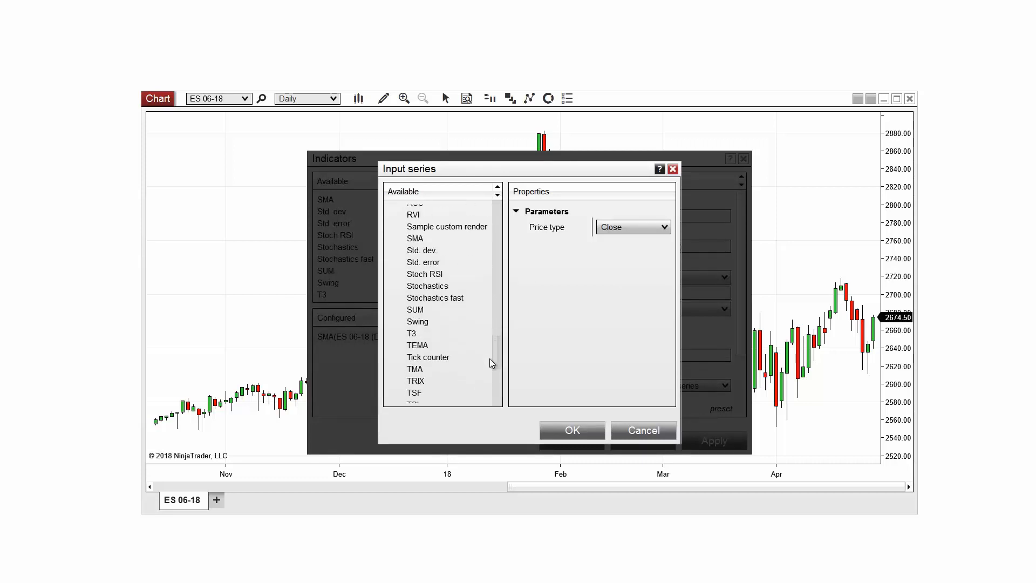
pyautogui.scroll(-3)
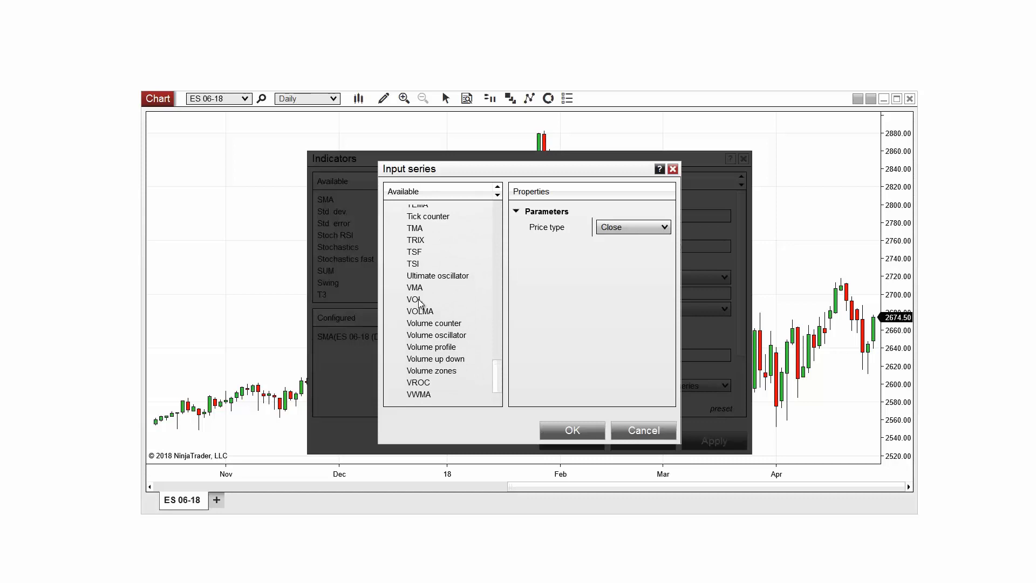
pyautogui.click(571, 430)
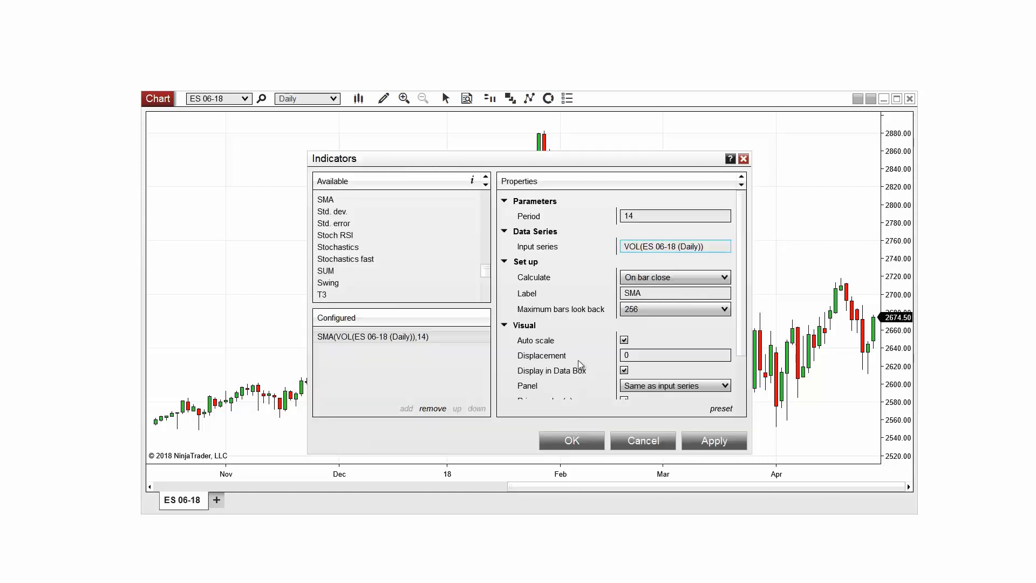
pyautogui.moveTo(582, 341)
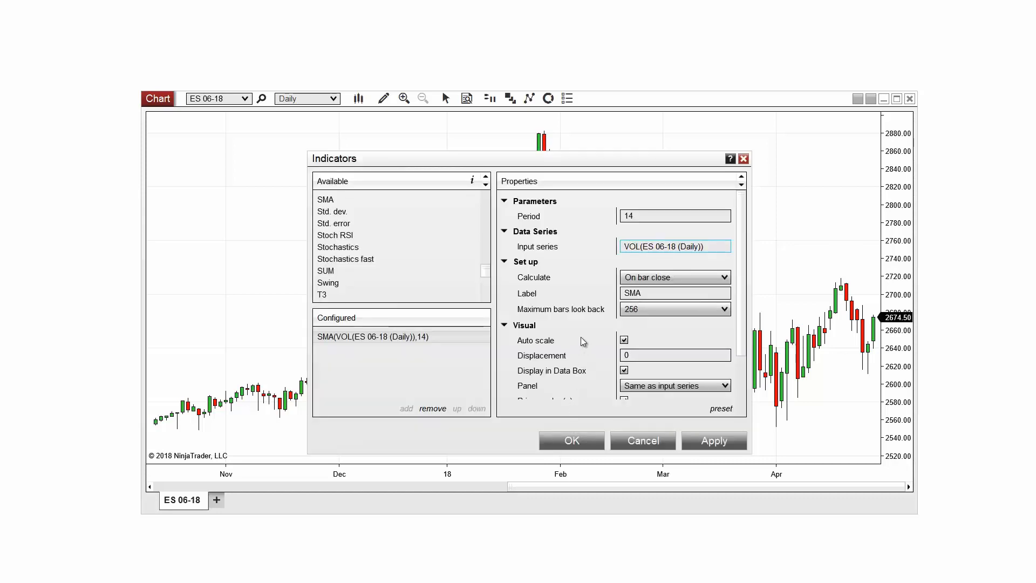
pyautogui.moveTo(592, 344)
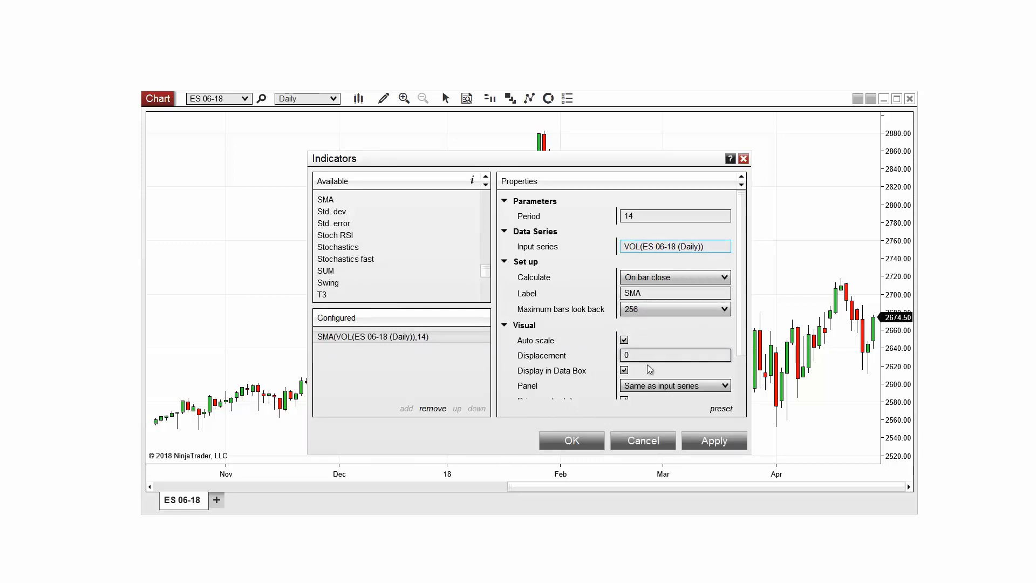
# - Place the volume SMA in a new panel and apply the indicator settings
pyautogui.click(674, 386)
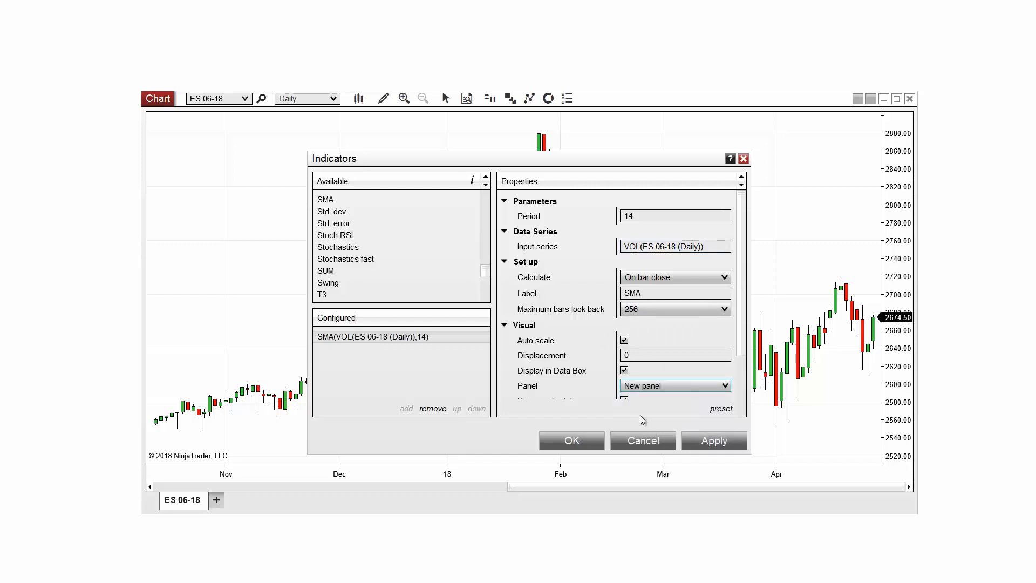
pyautogui.moveTo(601, 315)
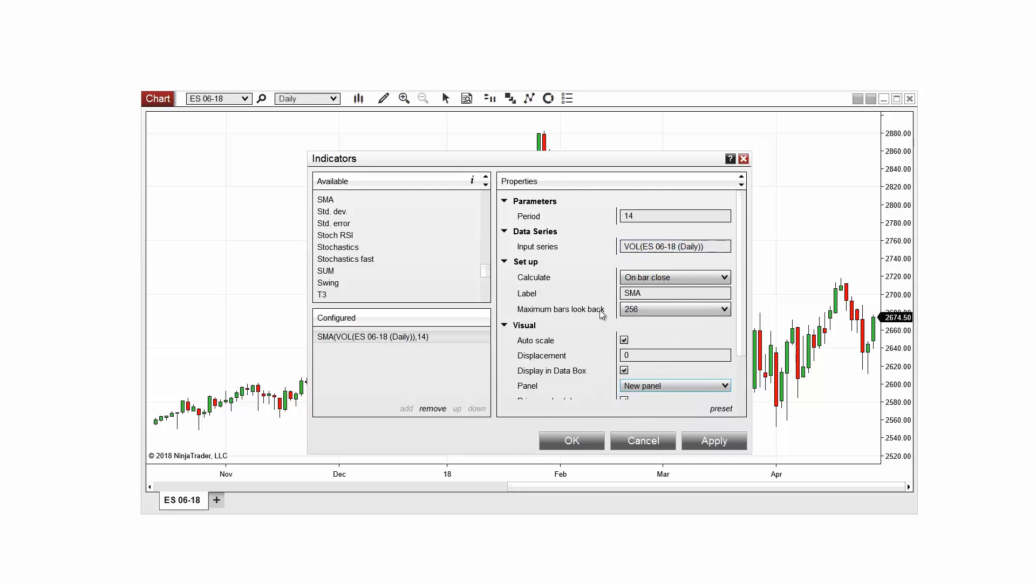
pyautogui.click(571, 440)
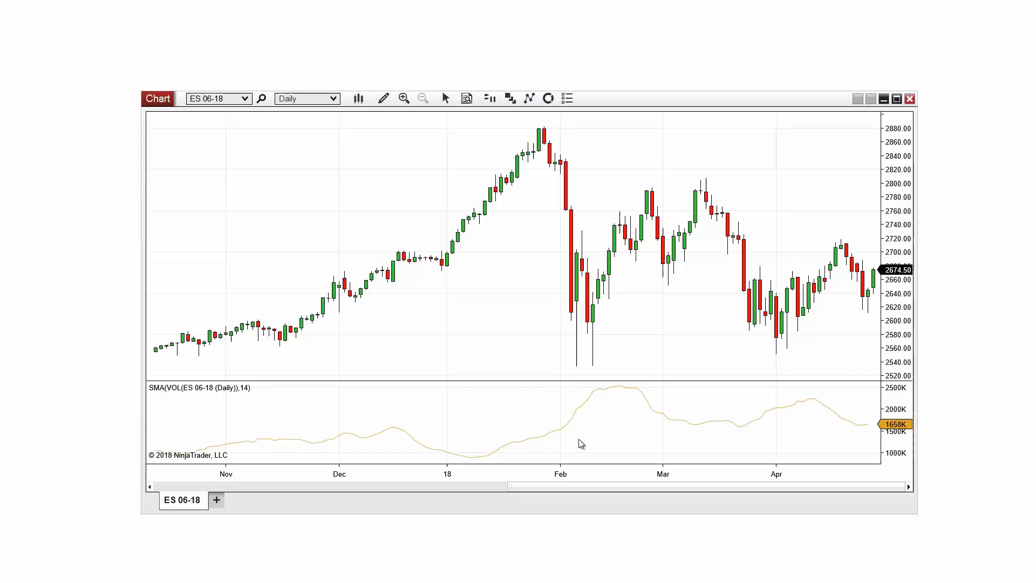